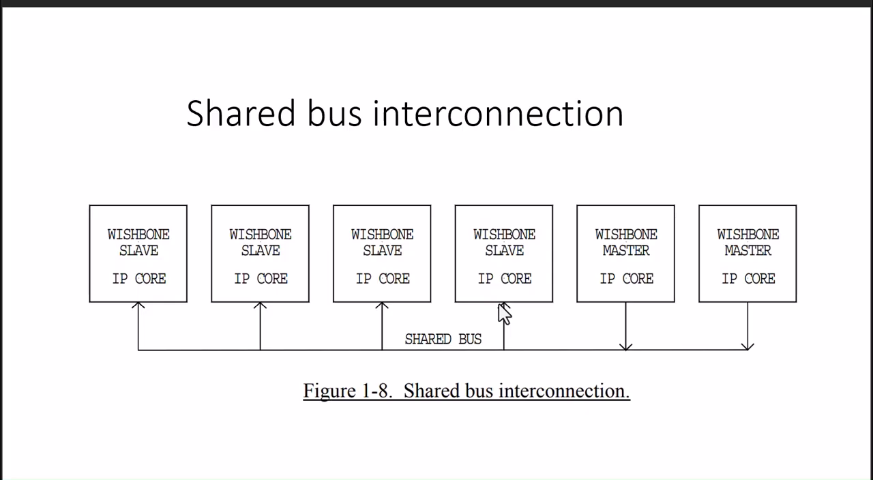
{"action": "mouse_move", "coordinate": [334, 368]}
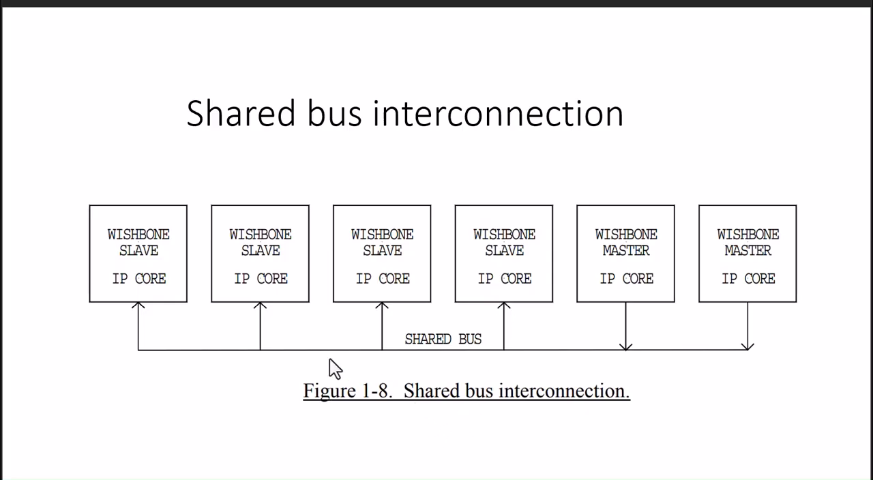
{"action": "mouse_move", "coordinate": [630, 354]}
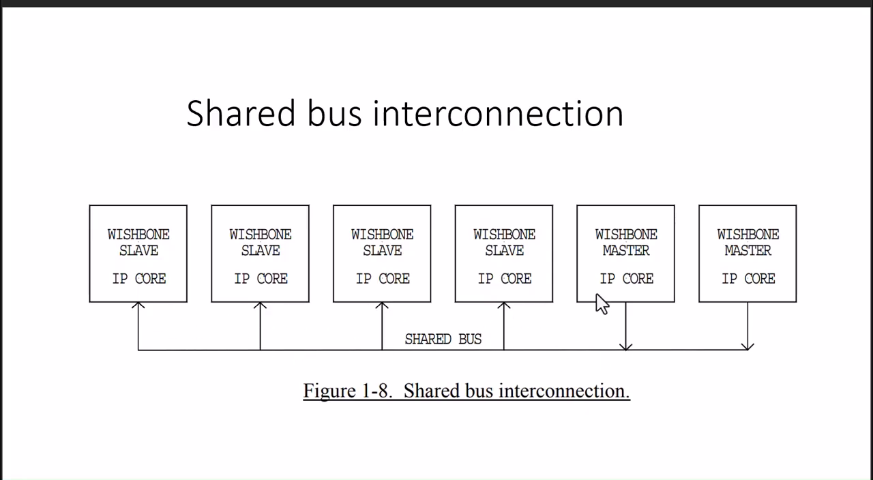
{"action": "mouse_move", "coordinate": [630, 314]}
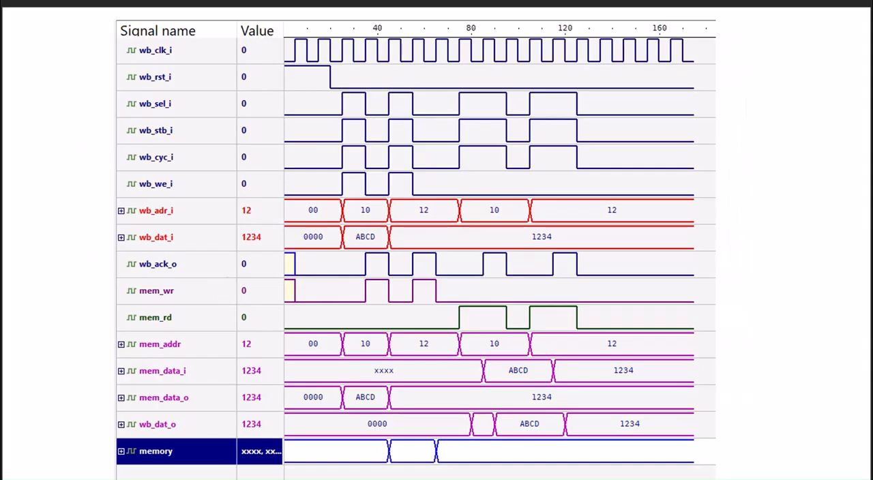
{"action": "mouse_move", "coordinate": [762, 87]}
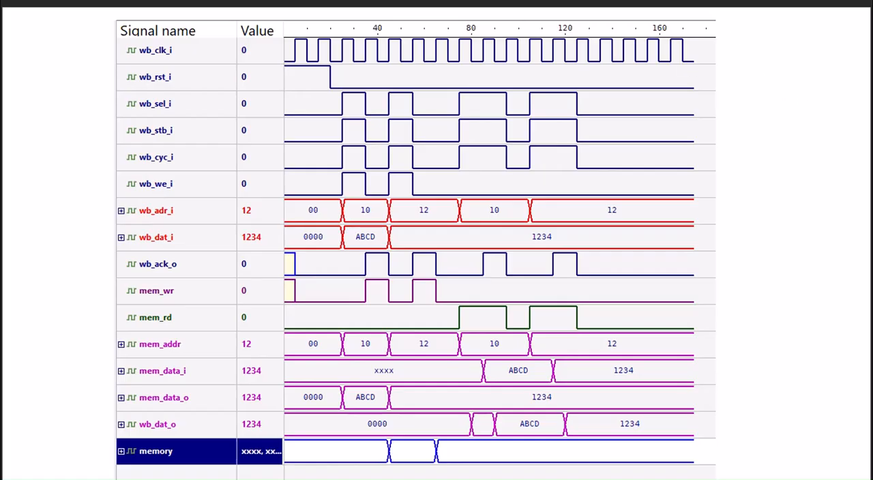
{"action": "mouse_move", "coordinate": [130, 114]}
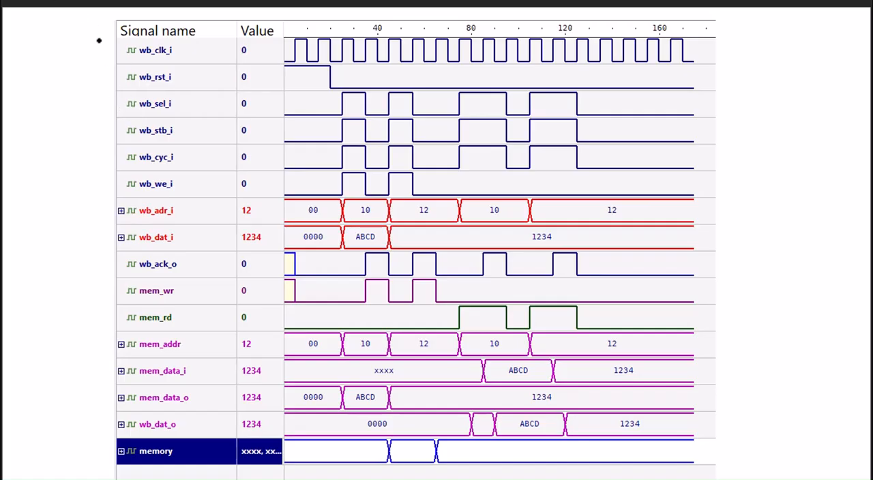
{"action": "mouse_move", "coordinate": [366, 247]}
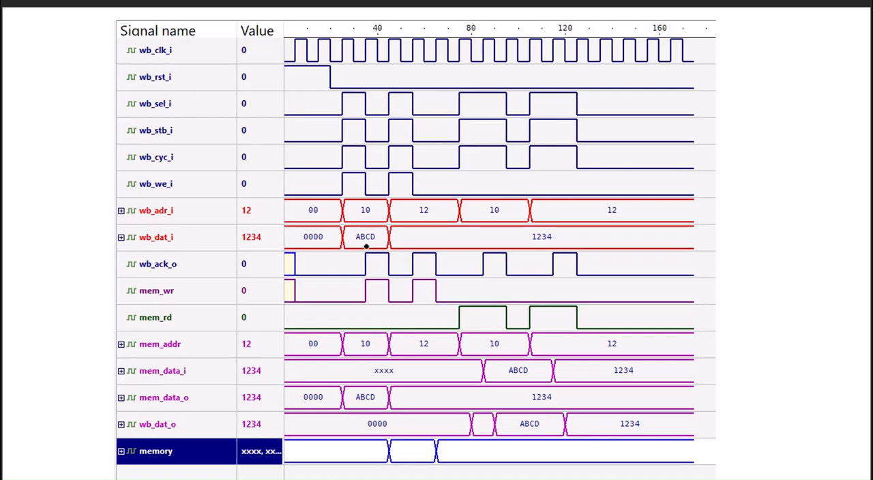
{"action": "mouse_move", "coordinate": [355, 256]}
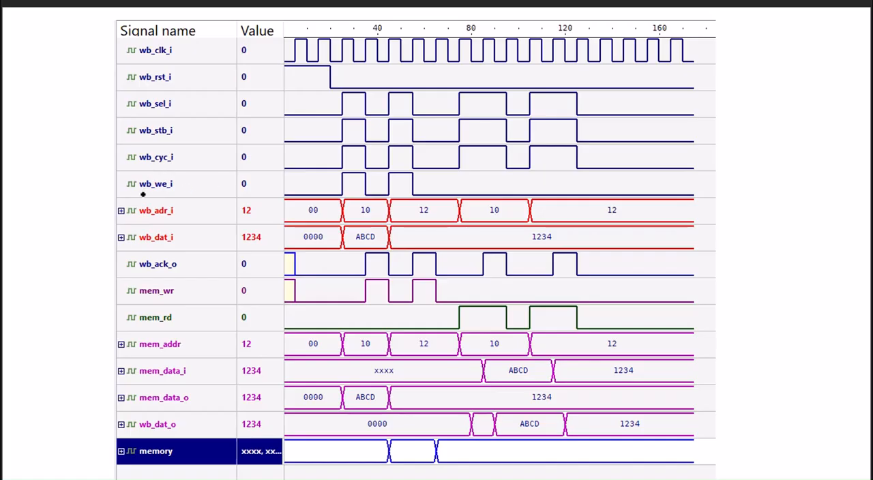
{"action": "mouse_move", "coordinate": [336, 197]}
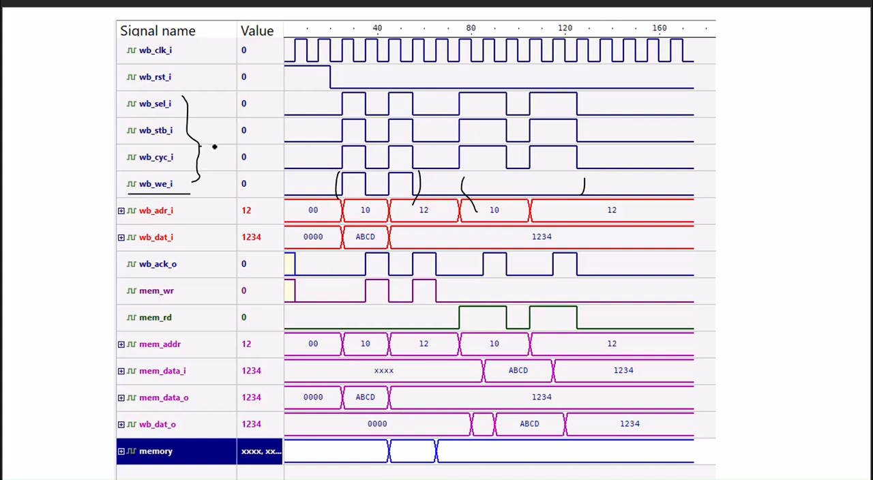
{"action": "mouse_move", "coordinate": [281, 238]}
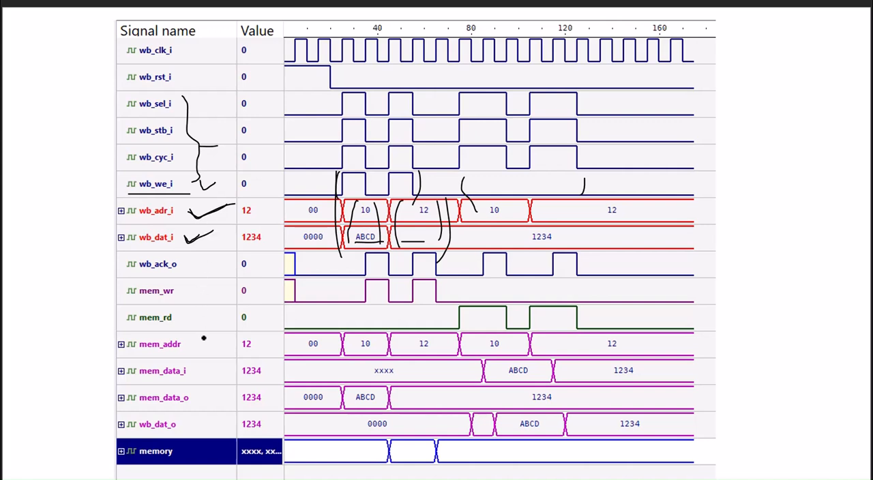
{"action": "mouse_move", "coordinate": [194, 263]}
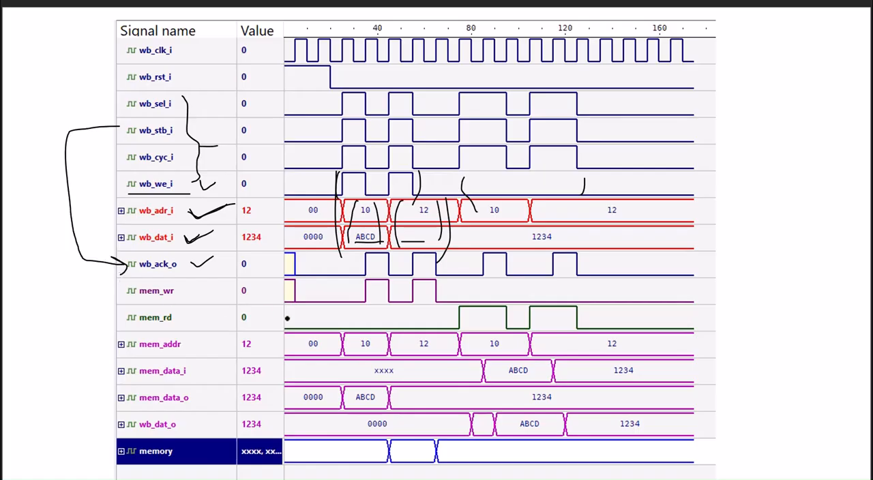
{"action": "mouse_move", "coordinate": [115, 177]}
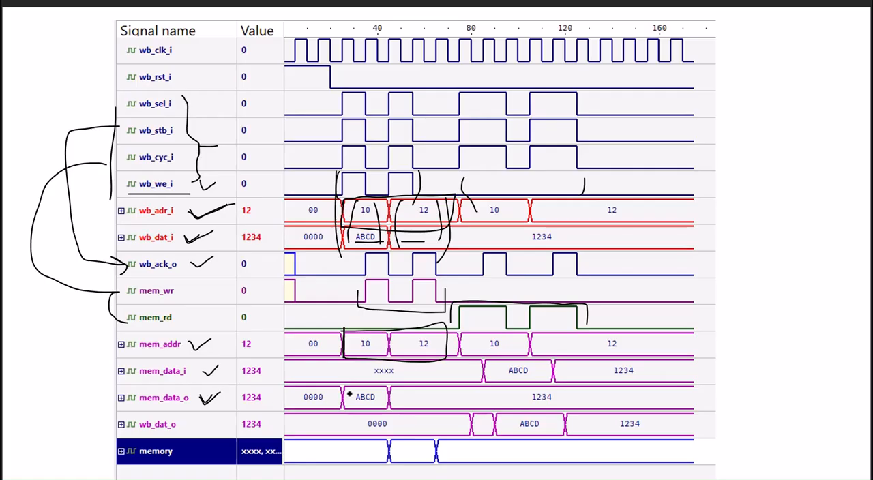
Add an ink mark underlining the read-back values in the read-cycle waveform
{"action": "left_click_drag", "start_coordinate": [352, 403], "coordinate": [420, 393]}
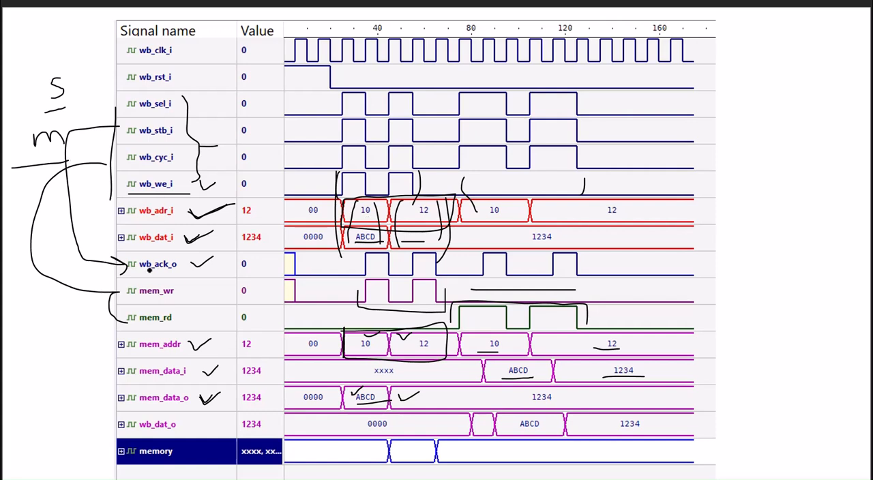
{"action": "mouse_move", "coordinate": [562, 270]}
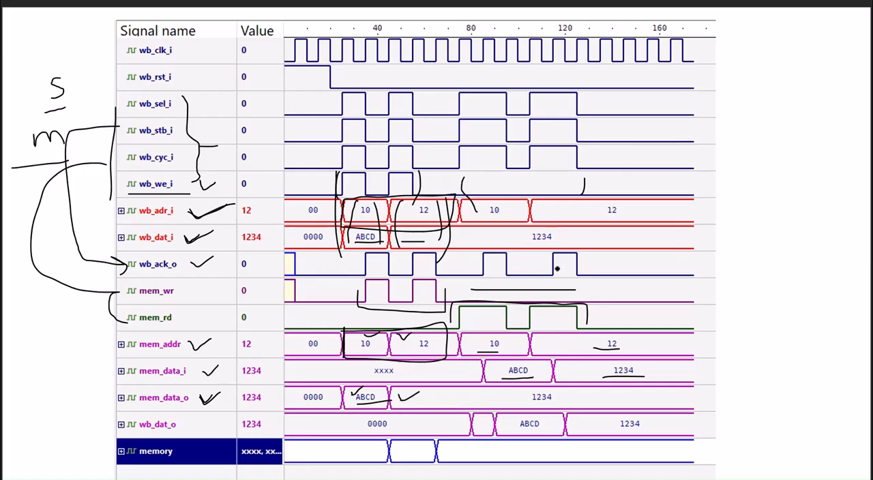
Scroll the slideshow view up over the annotated waveform
{"action": "scroll", "scroll_direction": "up", "scroll_amount": 3}
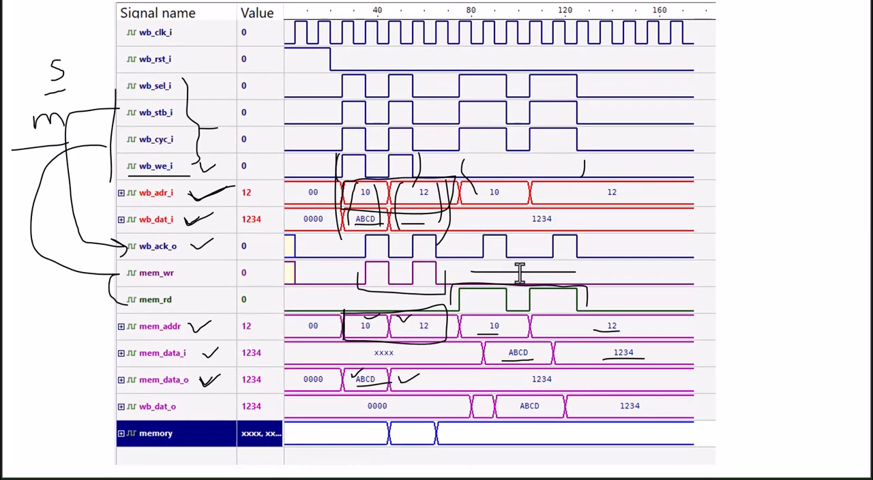